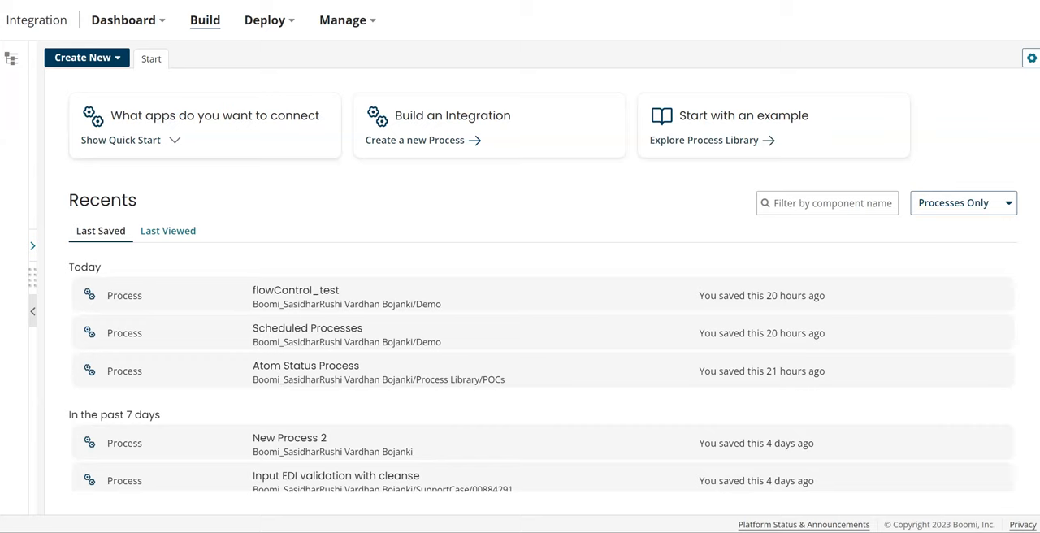
{"action": "mouse_move", "coordinate": [825, 45]}
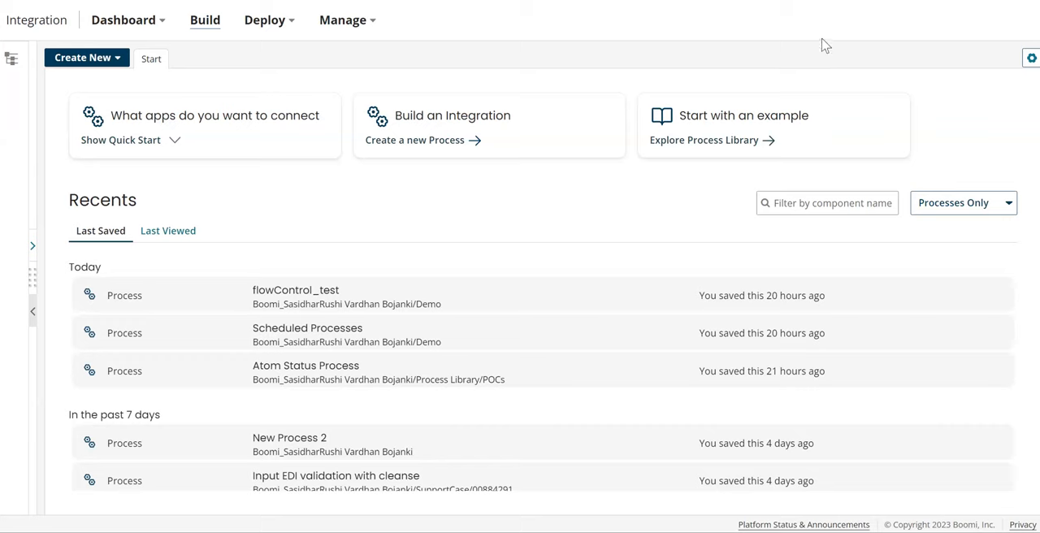
{"action": "mouse_move", "coordinate": [751, 68]}
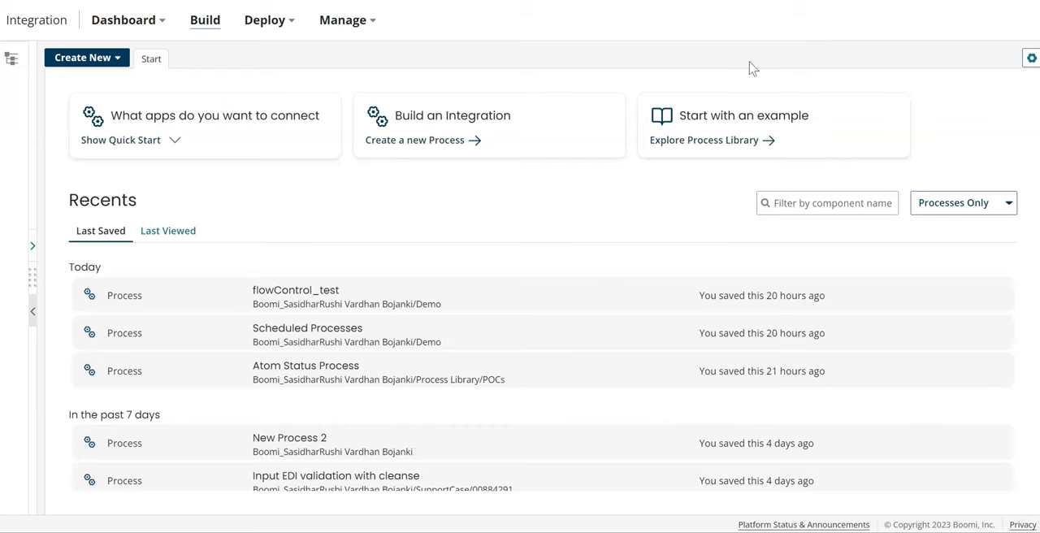
{"action": "mouse_move", "coordinate": [347, 19]}
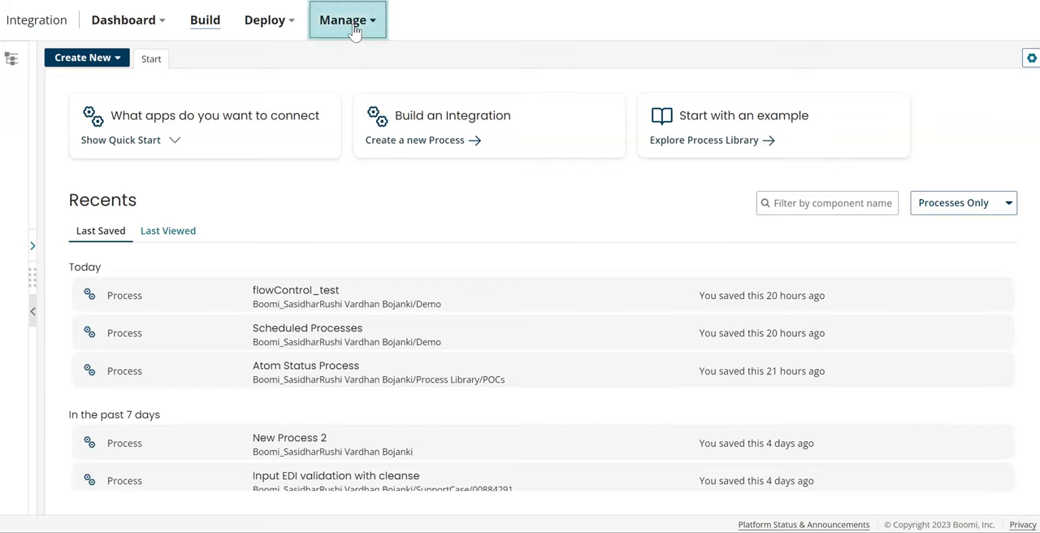
Open the Add Environment dialog from Manage > Atom Management's New menu.
{"action": "left_click", "coordinate": [343, 20]}
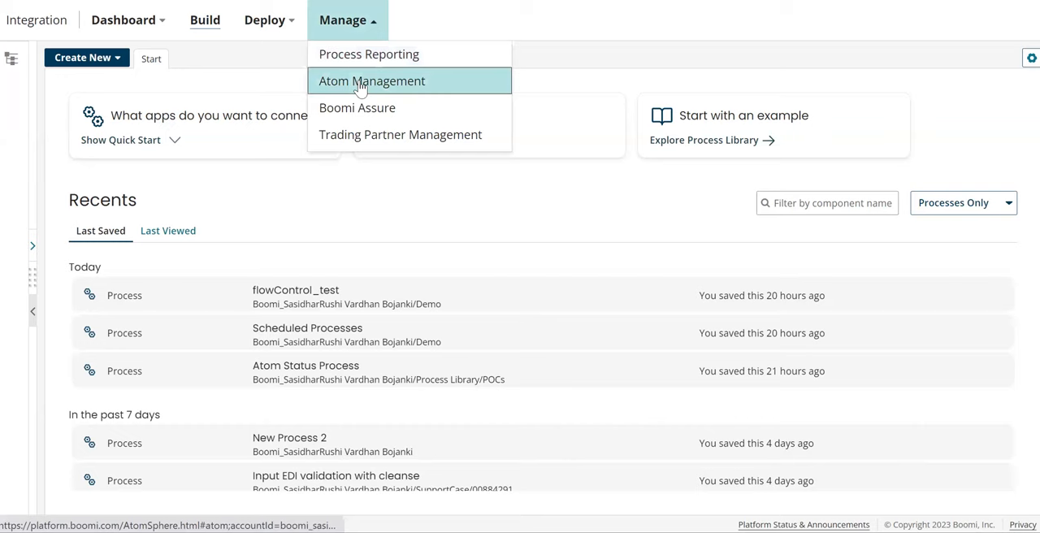
{"action": "left_click", "coordinate": [372, 80]}
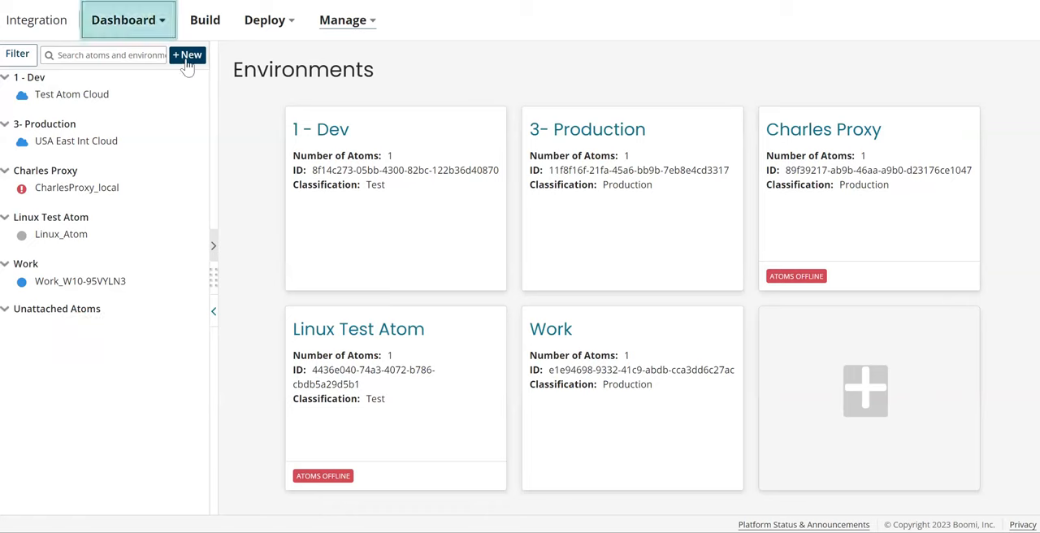
{"action": "left_click", "coordinate": [188, 54]}
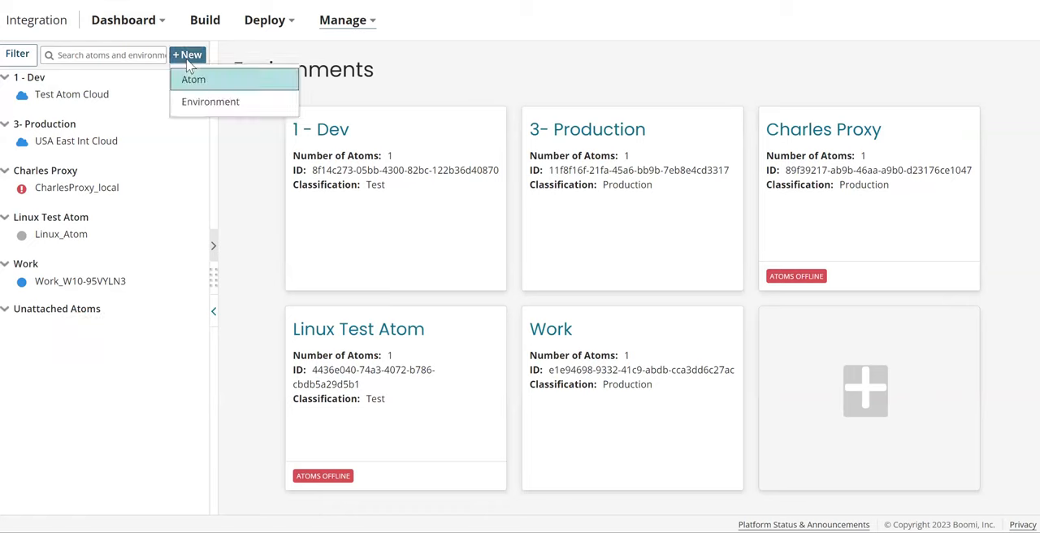
{"action": "mouse_move", "coordinate": [210, 100]}
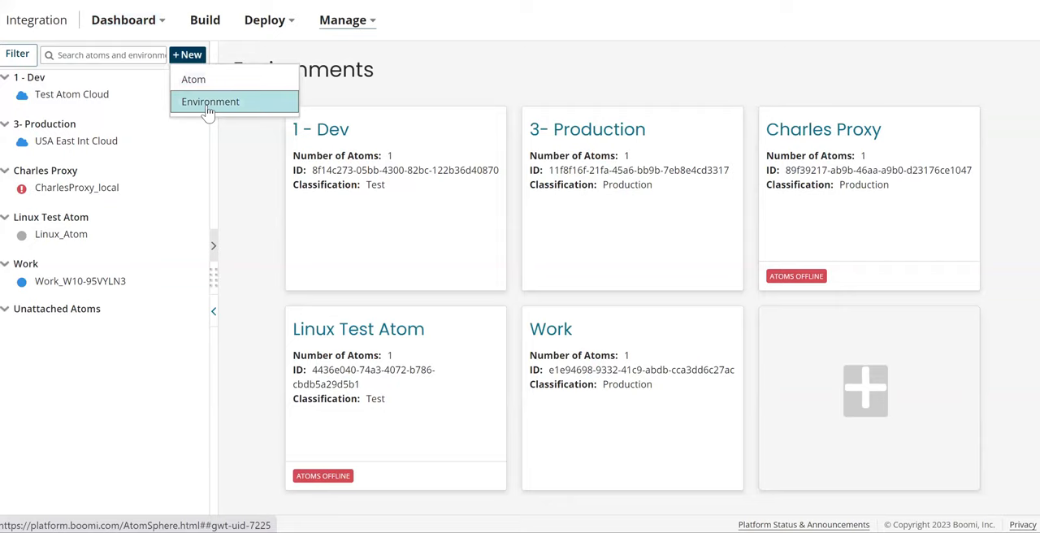
{"action": "left_click", "coordinate": [210, 101]}
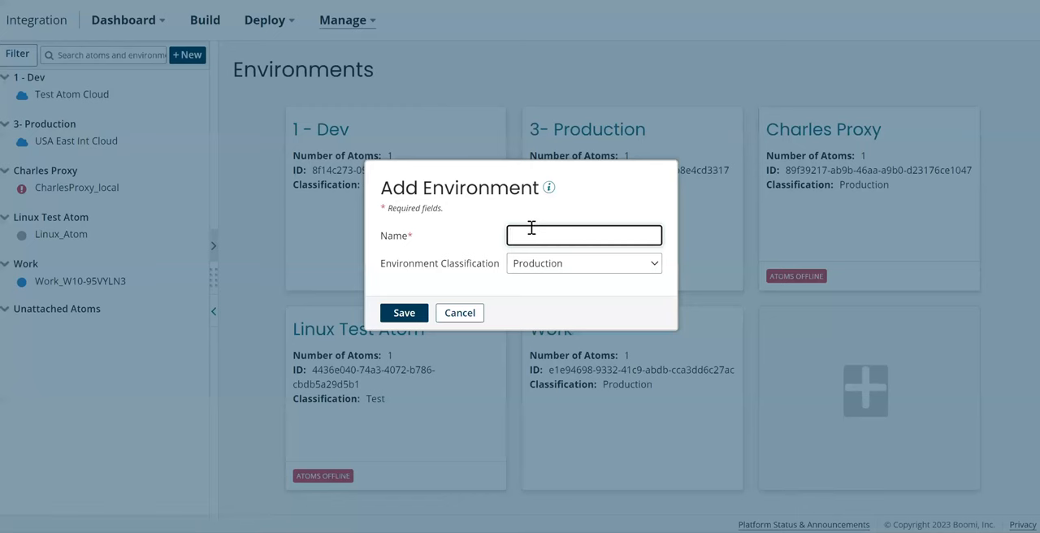
Save a new environment named 2-UAT with Environment Classification set to Test.
{"action": "type", "text": "2-UAT"}
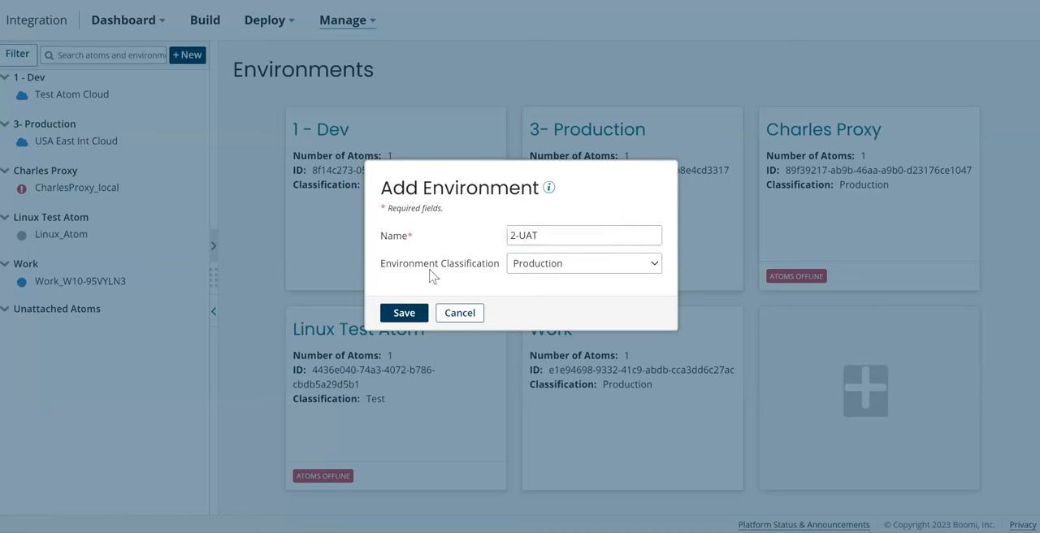
{"action": "left_click", "coordinate": [583, 262]}
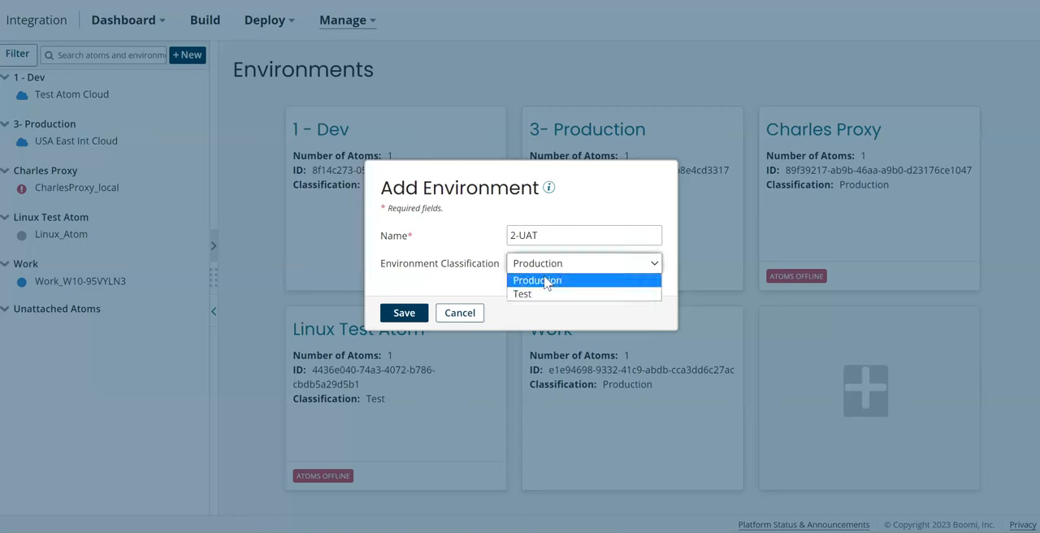
{"action": "left_click", "coordinate": [521, 293]}
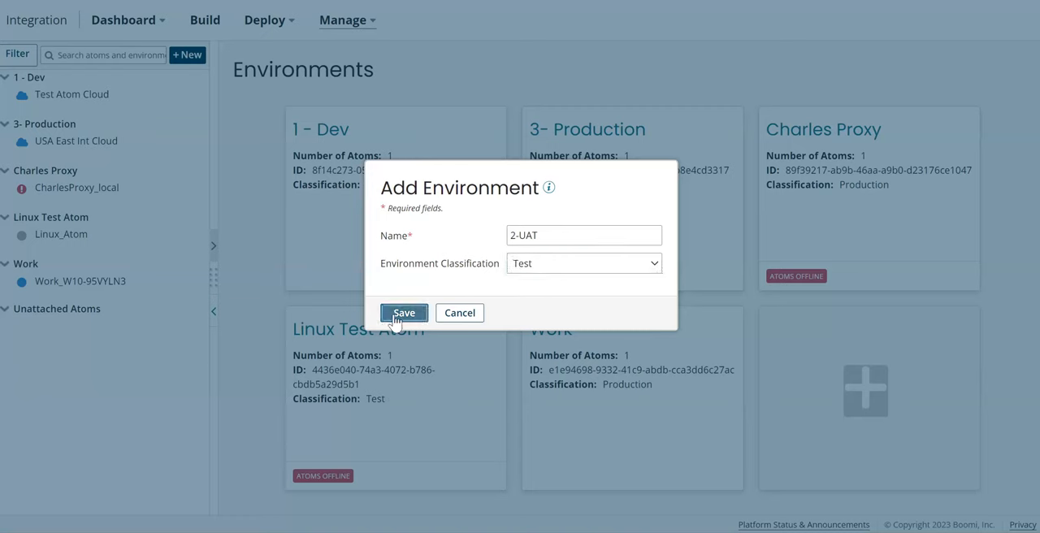
{"action": "left_click", "coordinate": [404, 313]}
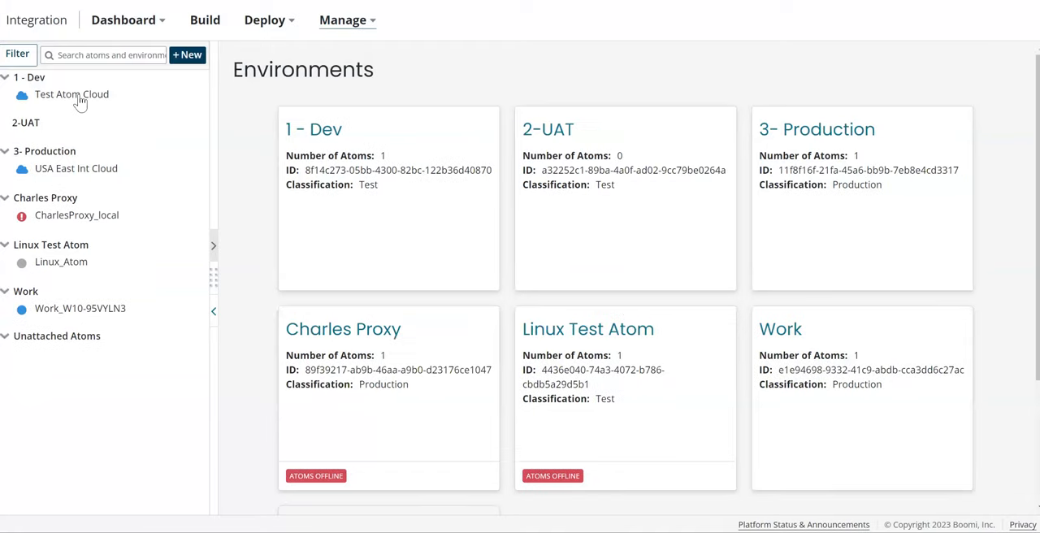
Open 2-UAT from the environment tree and scroll through its ID, classification and attachments.
{"action": "left_click", "coordinate": [25, 122]}
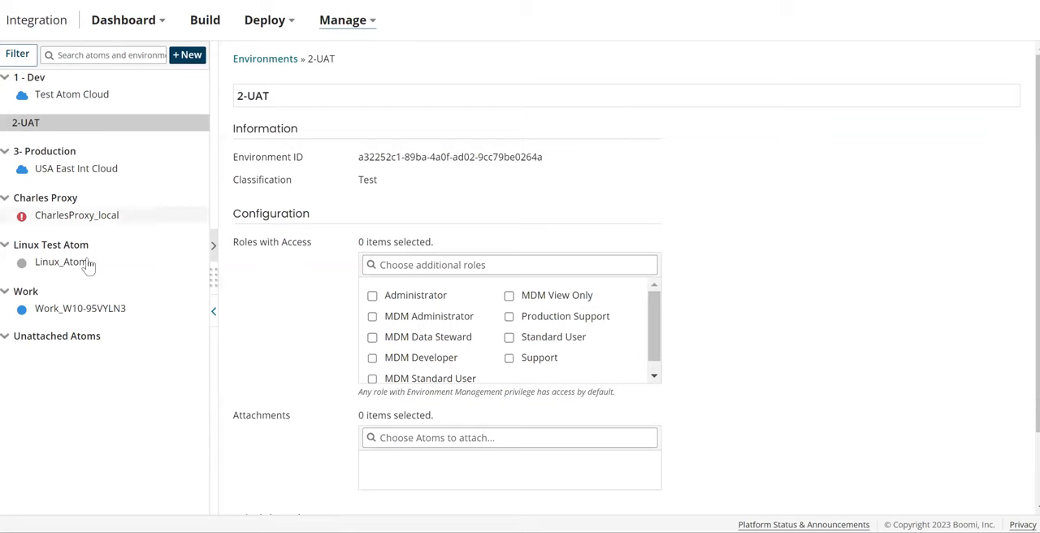
{"action": "mouse_move", "coordinate": [87, 351]}
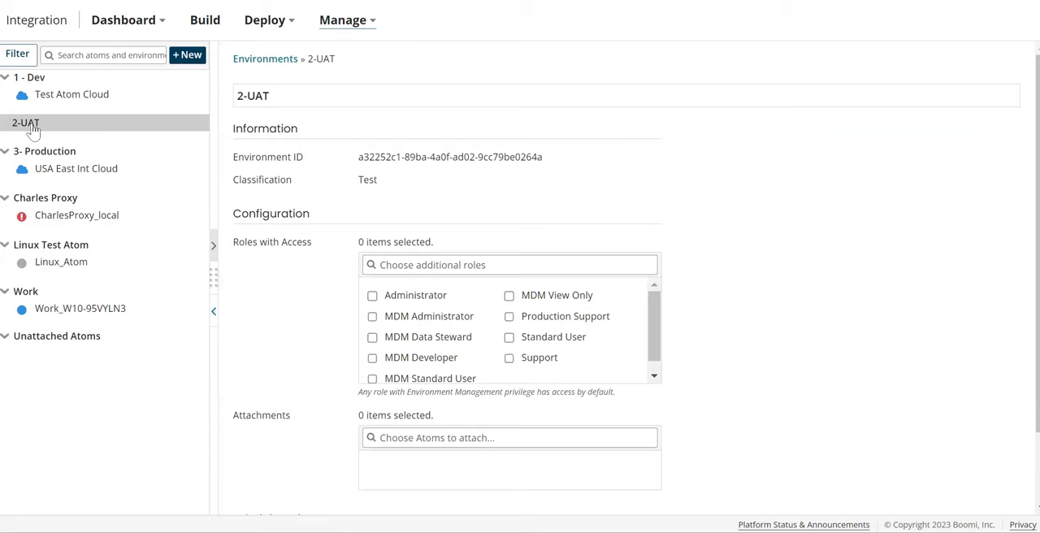
{"action": "mouse_move", "coordinate": [323, 294]}
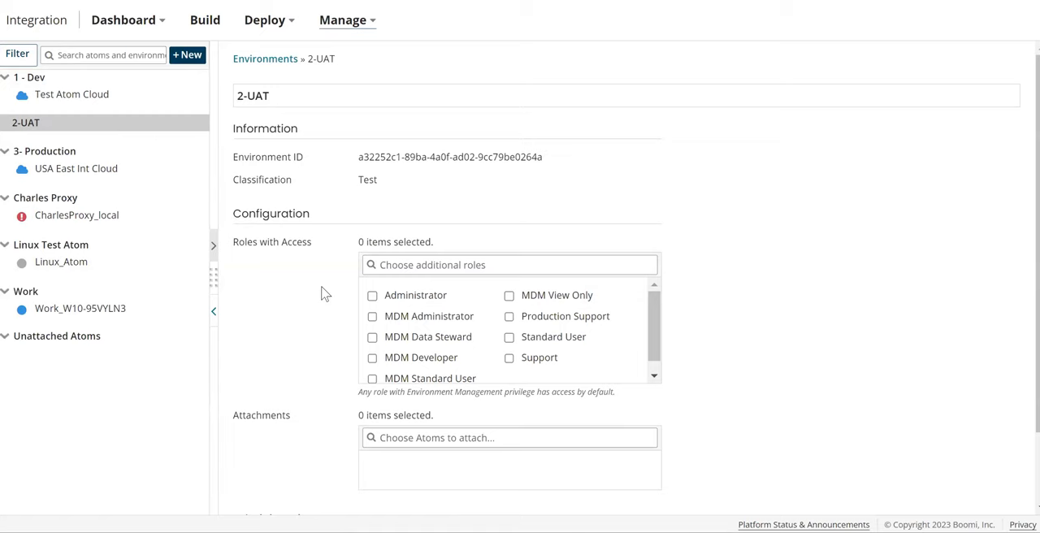
{"action": "scroll", "scroll_direction": "down", "scroll_amount": 3}
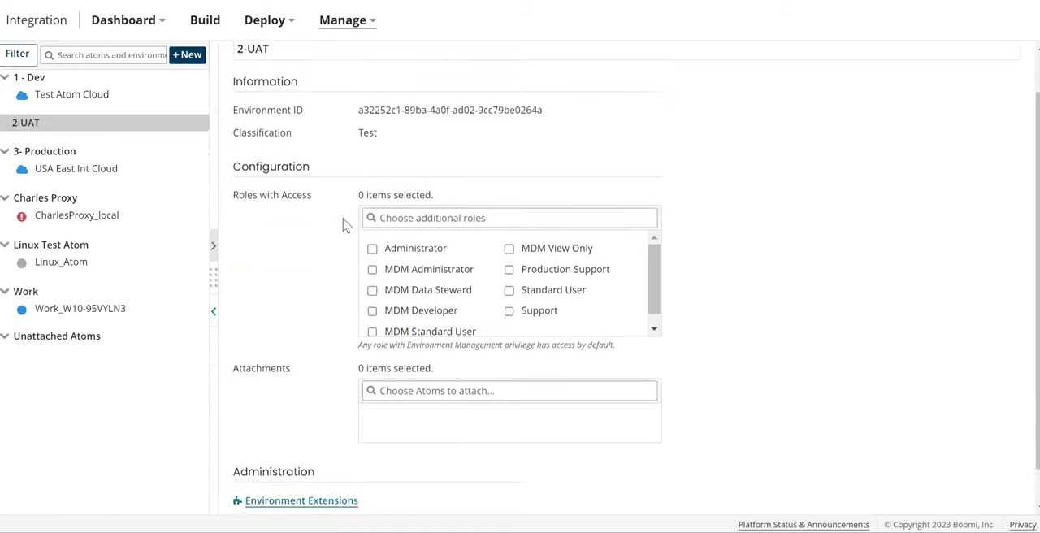